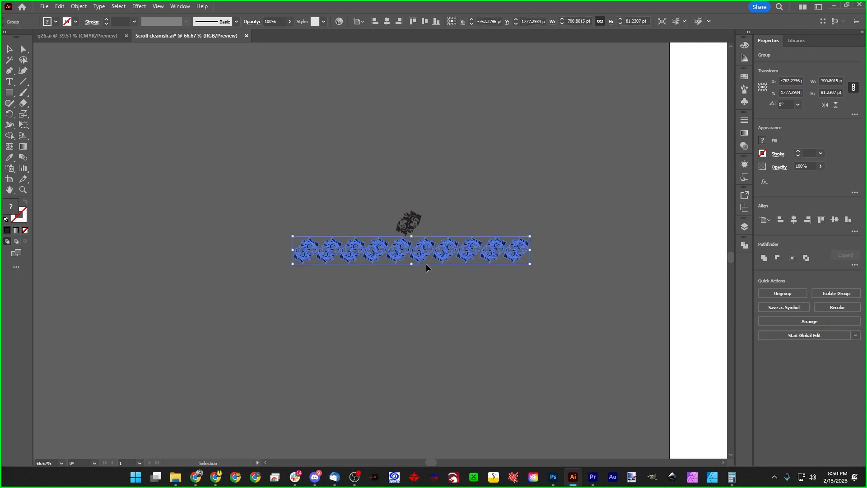
Step: Drag the scrollwork row down so the black holster shape overlaps it
left_click_drag(411, 250, 410, 287)
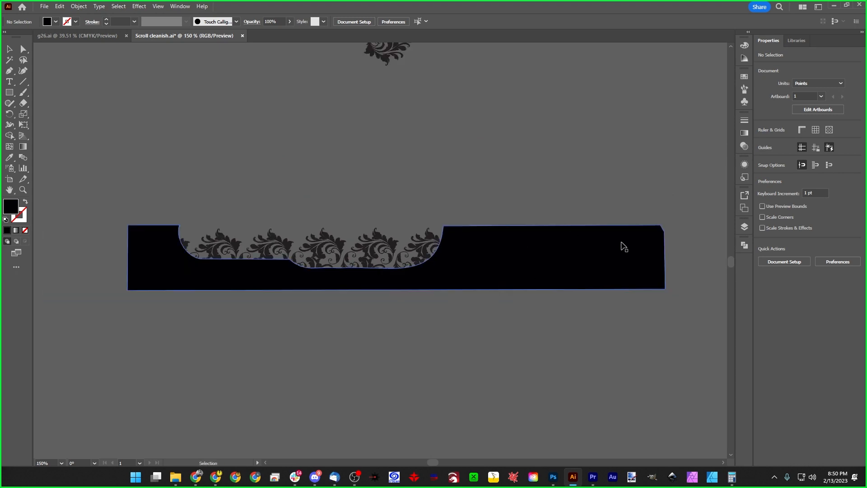
Step: Select the holster shape with the scrollwork and make a clipping mask
left_click(669, 301)
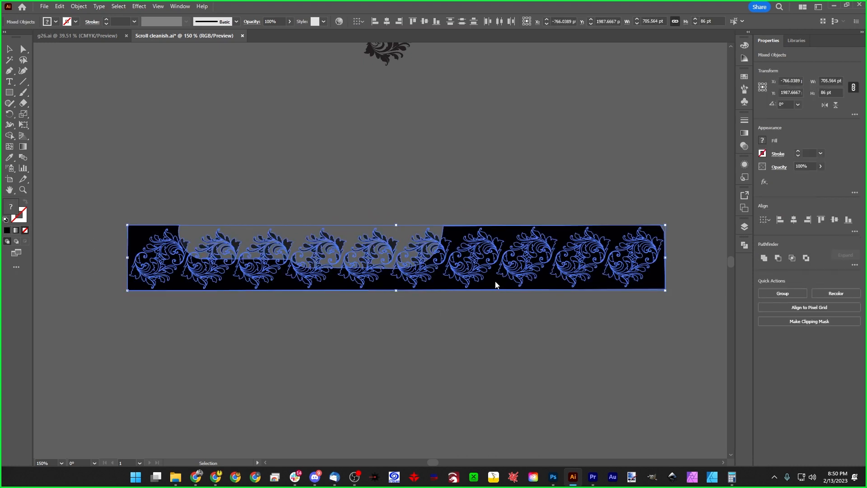
left_click(807, 321)
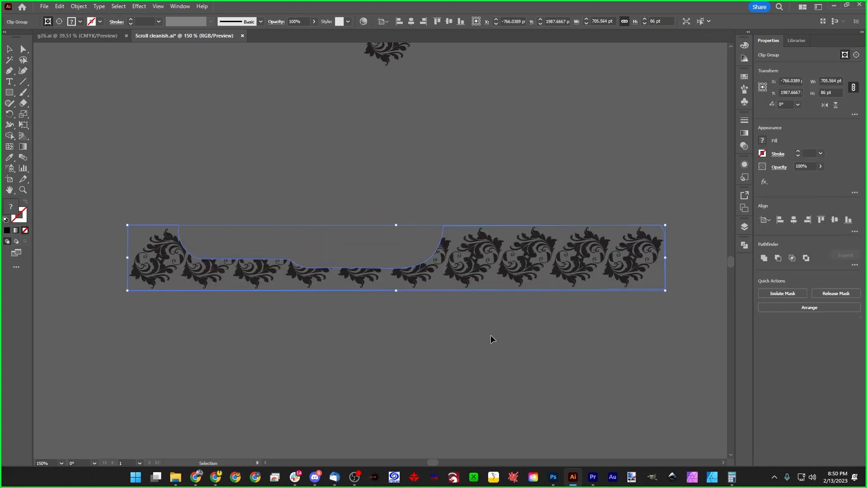
mouse_move(383, 289)
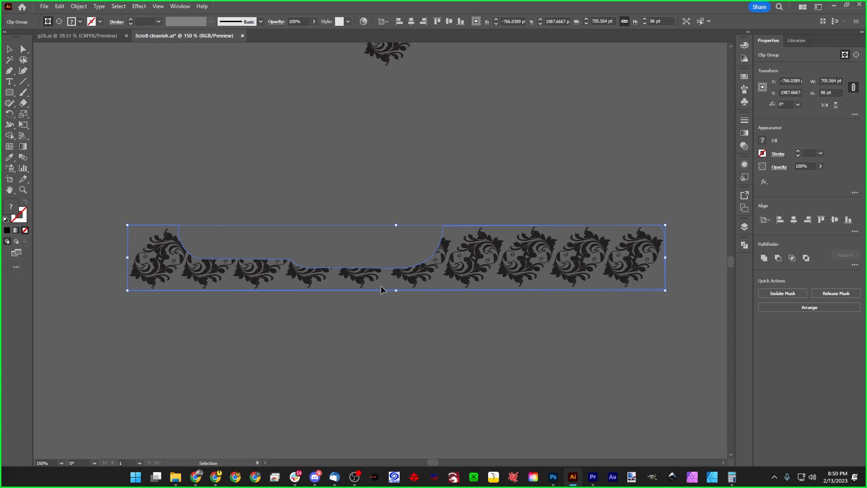
mouse_move(717, 253)
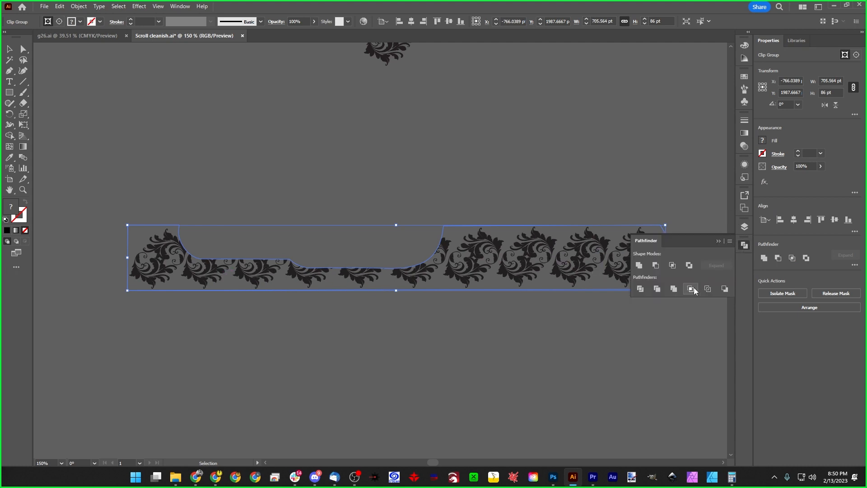
mouse_move(689, 288)
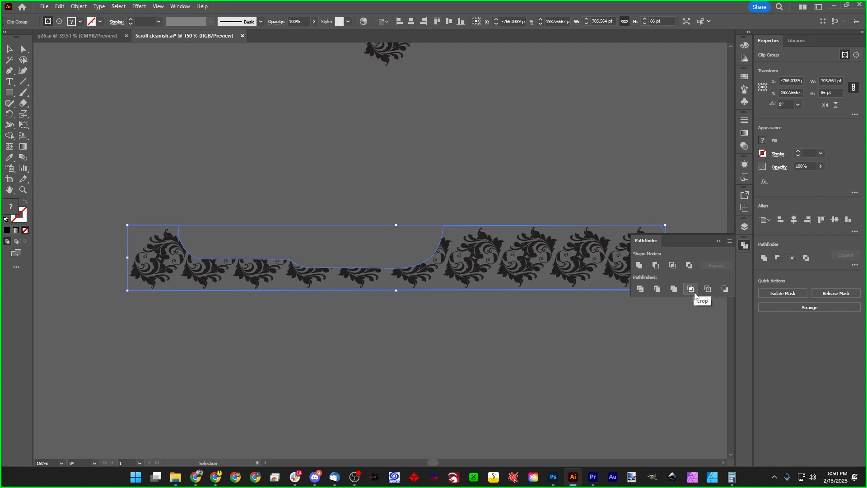
mouse_move(211, 17)
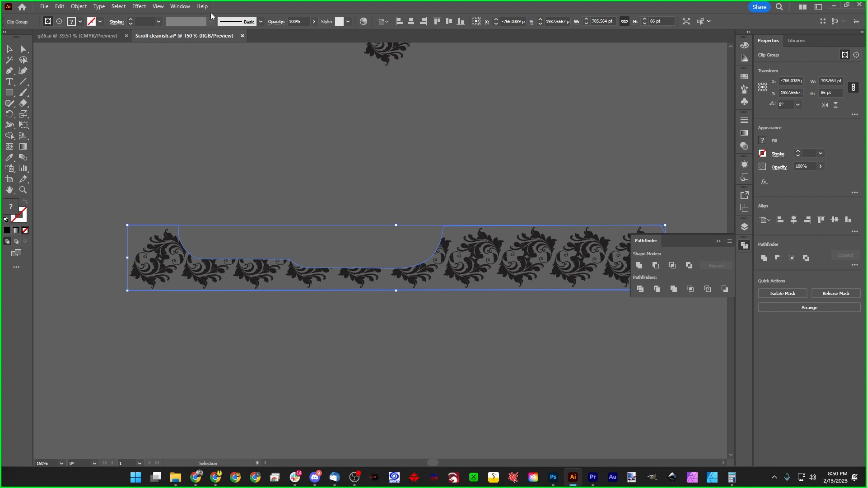
Step: Apply Pathfinder Crop to the clip group to permanently trim the scrollwork
left_click(180, 6)
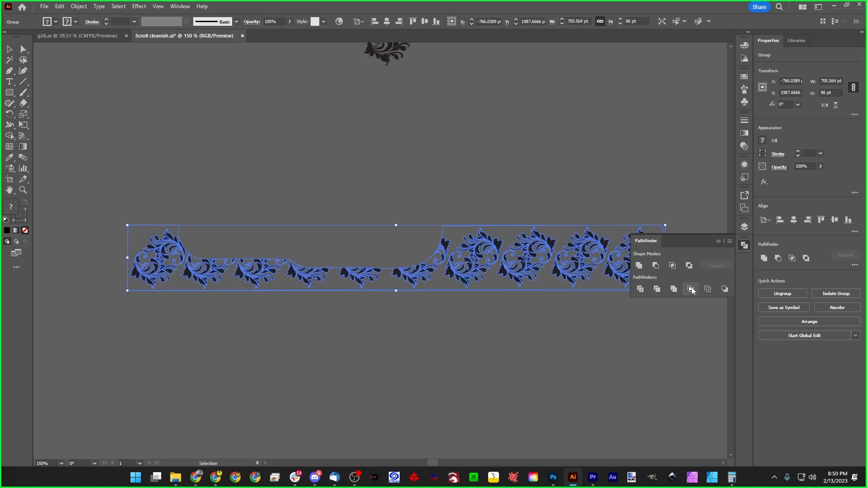
Step: Open the cropped group's context menu, then switch to the g26.ai document
right_click(657, 291)
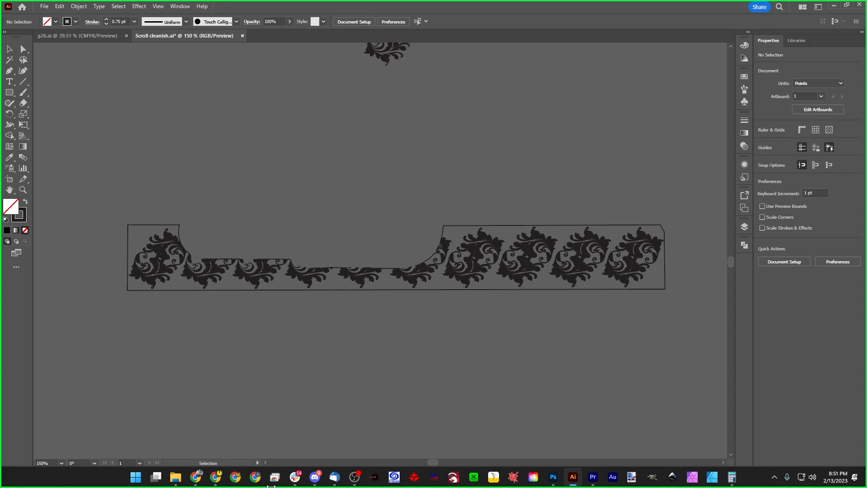
left_click(650, 291)
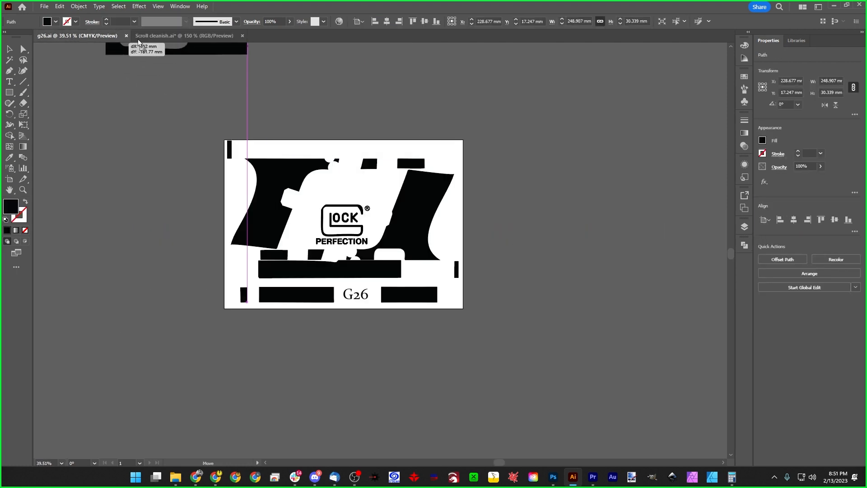
Step: Drop a black copy of the holster path above the scrollwork in Scroll cleanish.ai
left_click(184, 35)
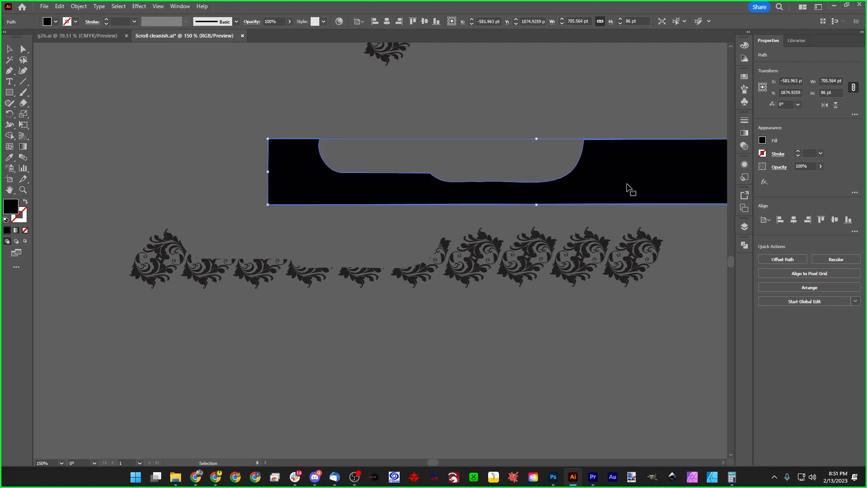